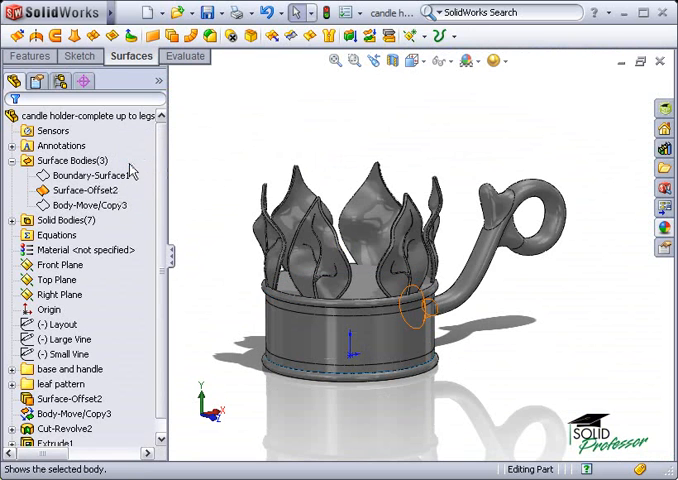
Hide the leaf and handle bodies, leaving only the cylinder surface and vine sketch
click(68, 340)
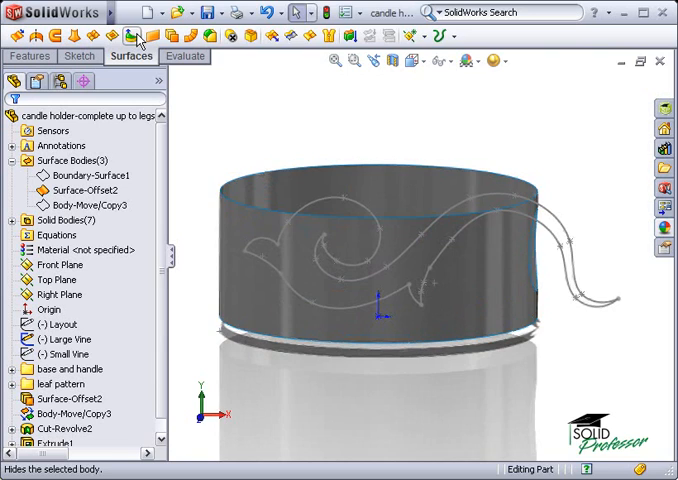
Scribe the Large Vine sketch onto the cylinder face with a Wrap feature (Wrap2)
click(218, 12)
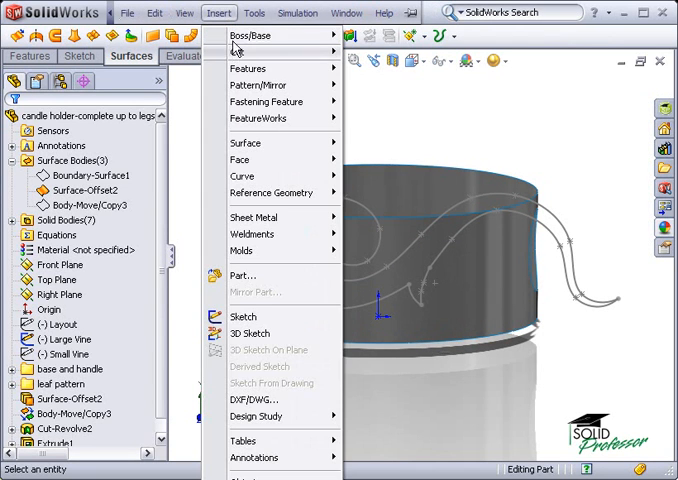
mouse_move(246, 68)
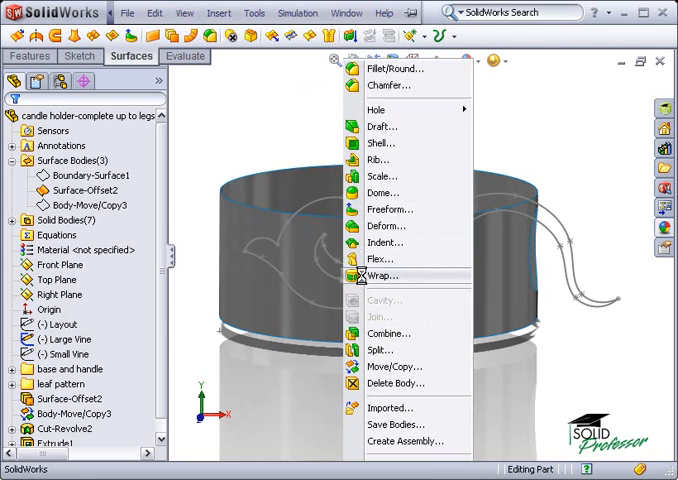
click(384, 276)
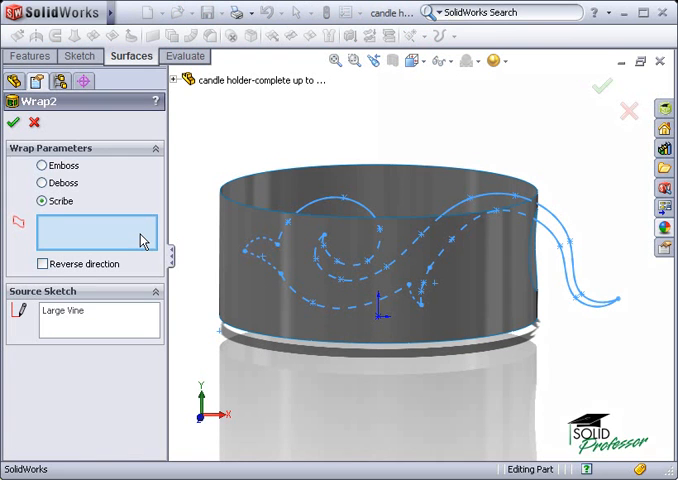
mouse_move(156, 232)
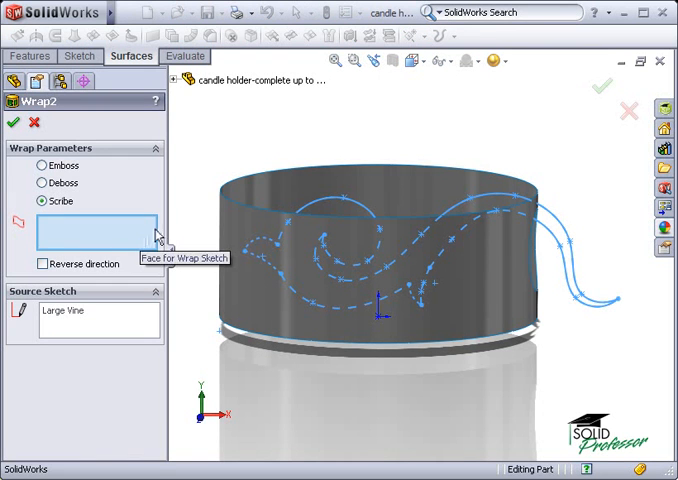
click(380, 230)
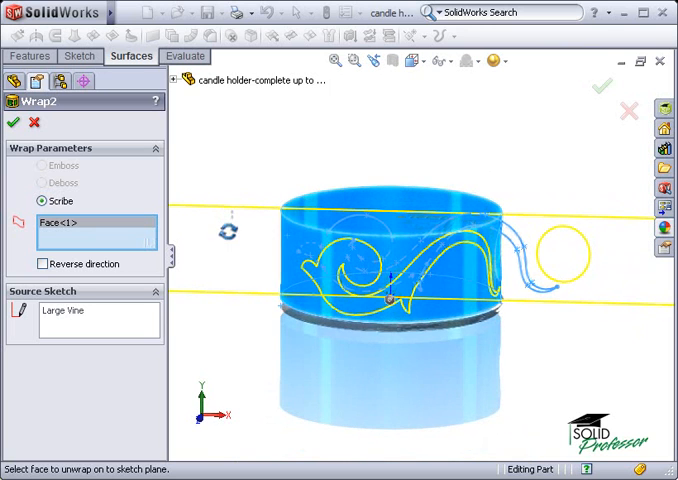
mouse_move(156, 204)
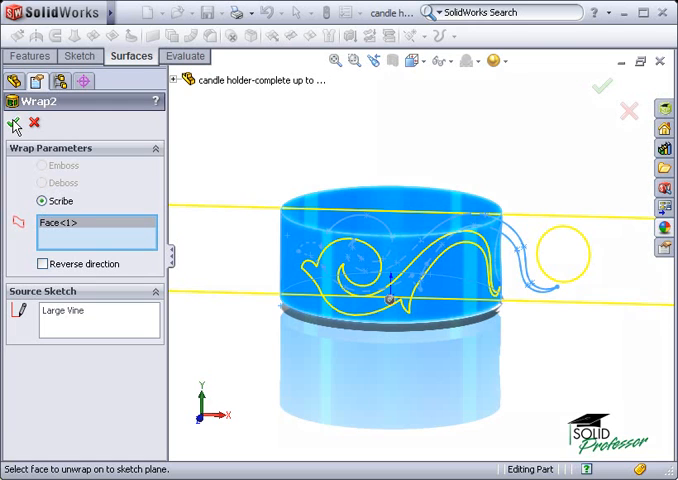
click(596, 84)
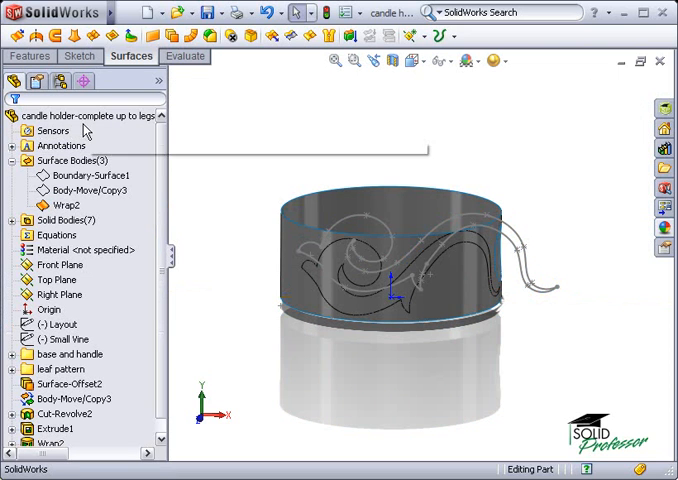
mouse_move(230, 36)
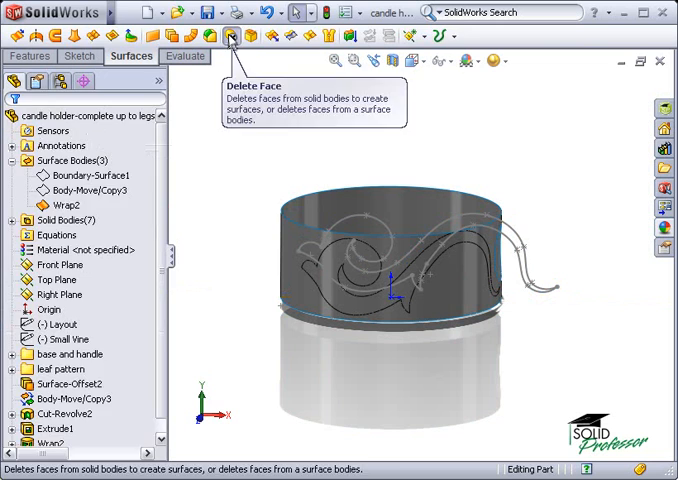
Delete the surrounding cylinder face so only the vine-shaped surface remains, then hide the Large Vine sketch
click(230, 36)
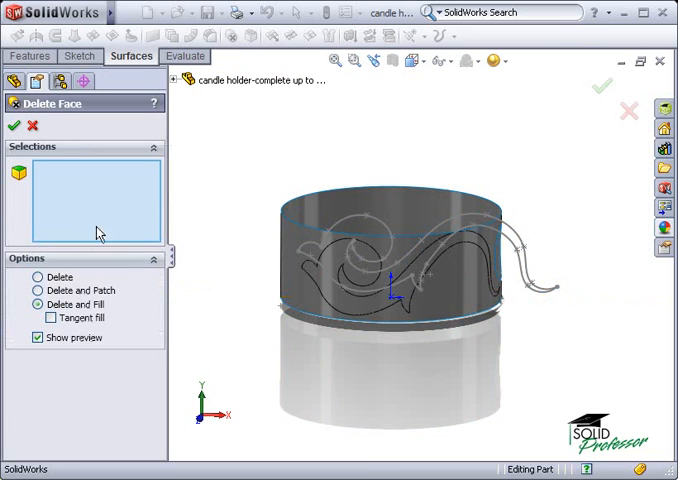
click(48, 276)
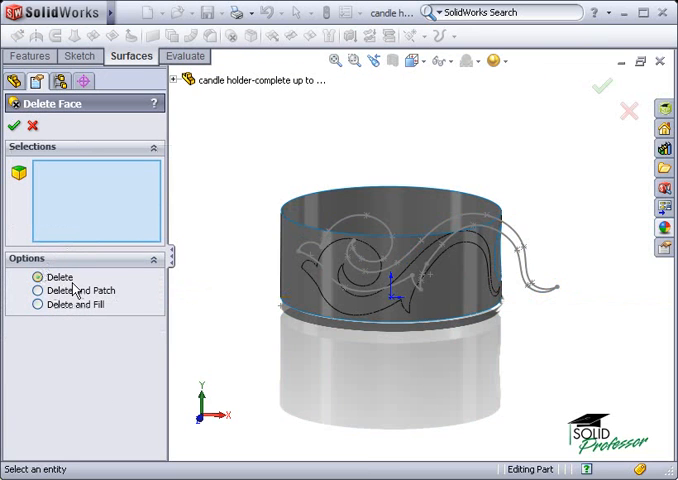
click(400, 240)
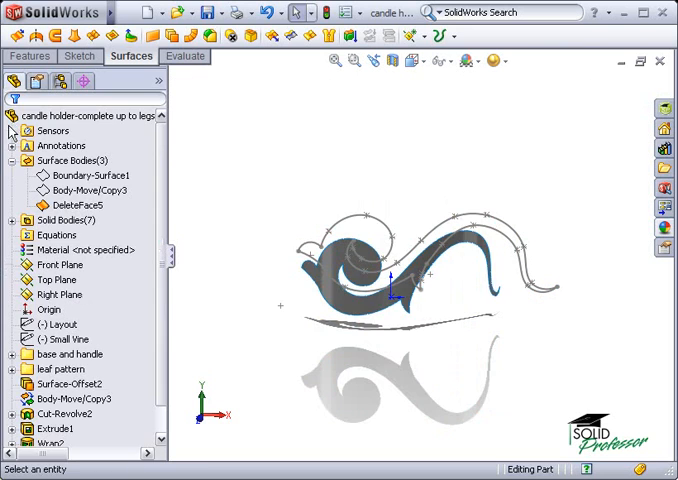
scroll(down, 3)
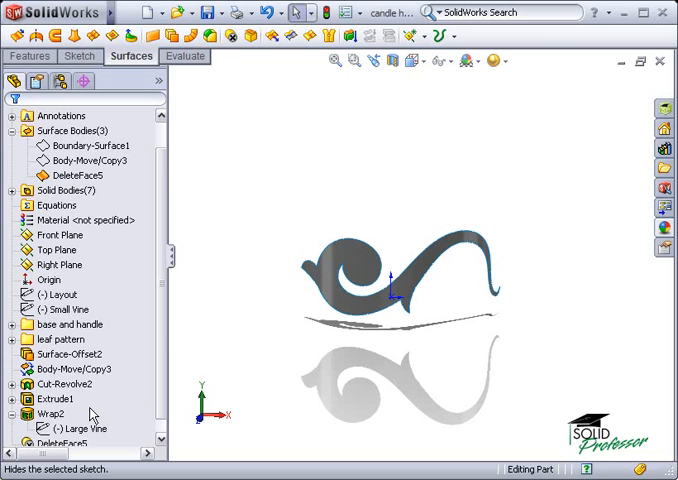
mouse_move(136, 188)
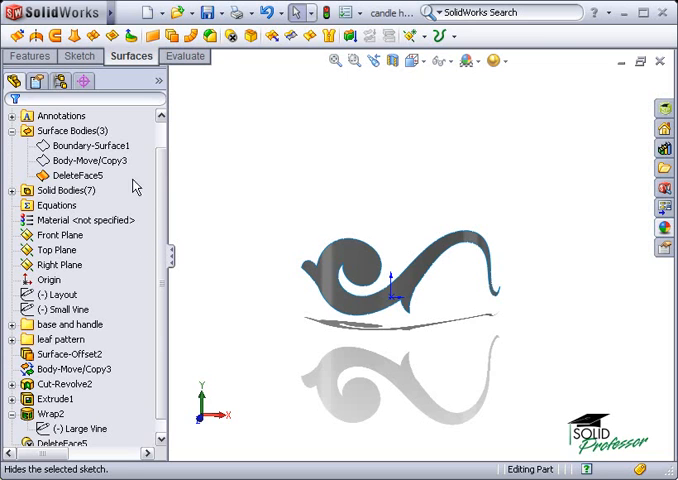
Show the cylinder body again and scribe the Small Vine sketch onto it as Wrap3
click(94, 144)
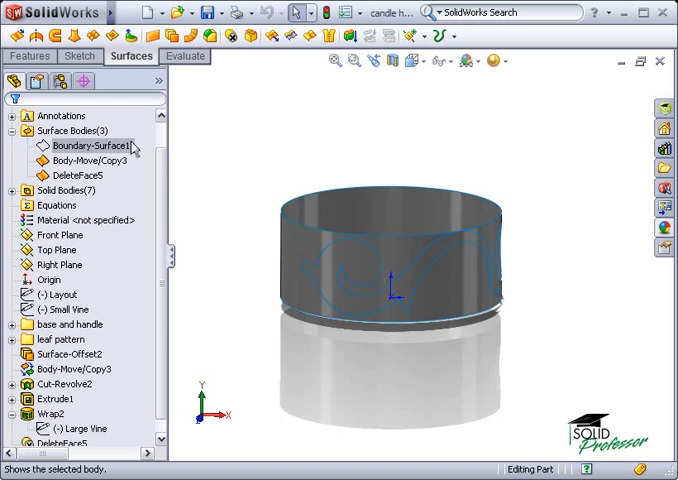
mouse_move(128, 252)
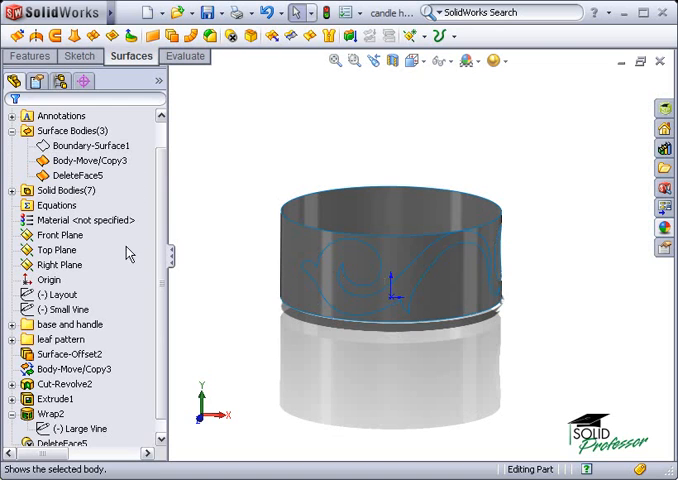
click(66, 308)
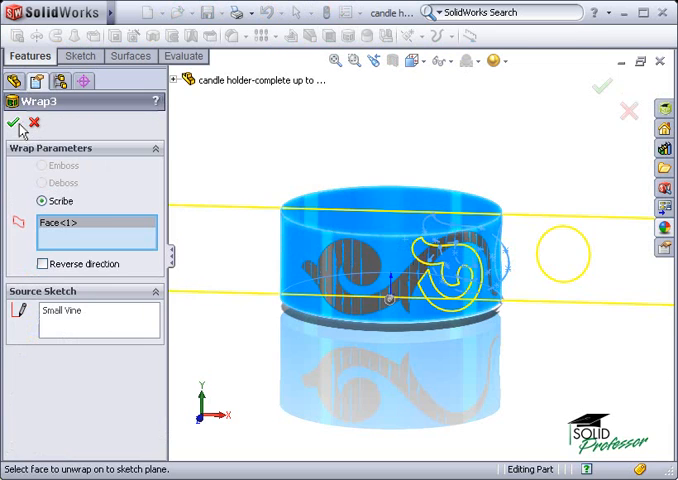
click(18, 124)
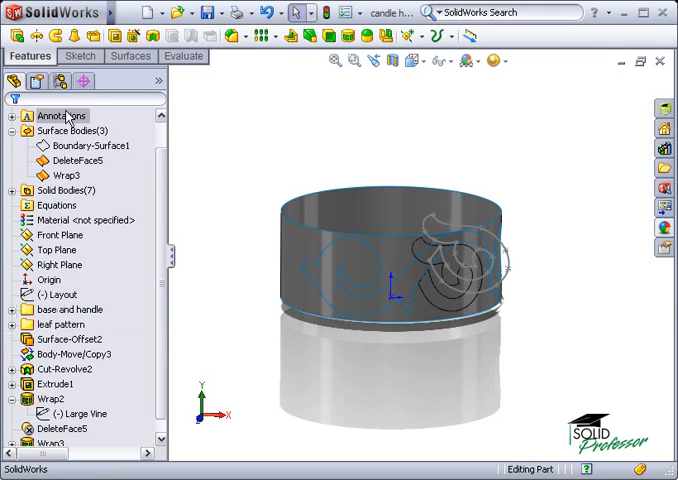
Trim the wrap to a vine-shaped surface with Delete Face and hide the Small Vine sketch
click(130, 56)
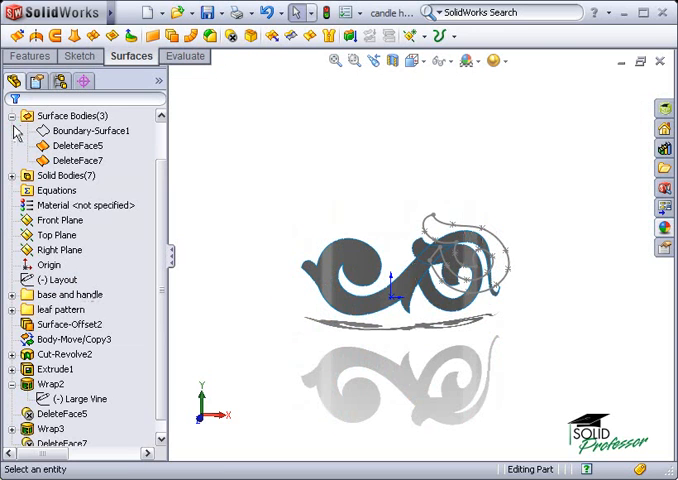
mouse_move(112, 228)
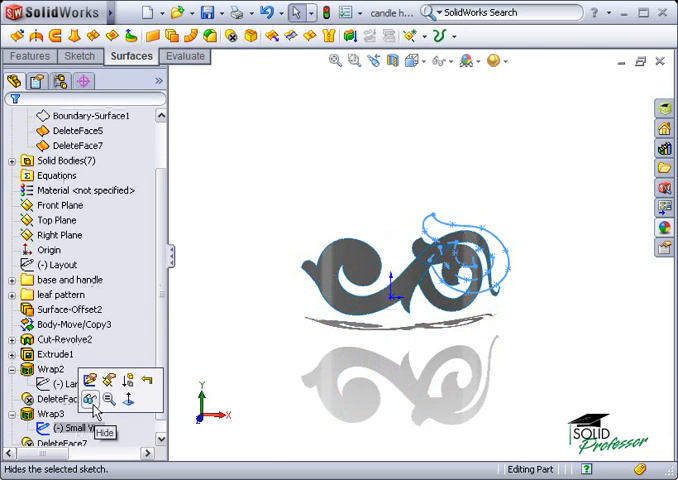
click(92, 400)
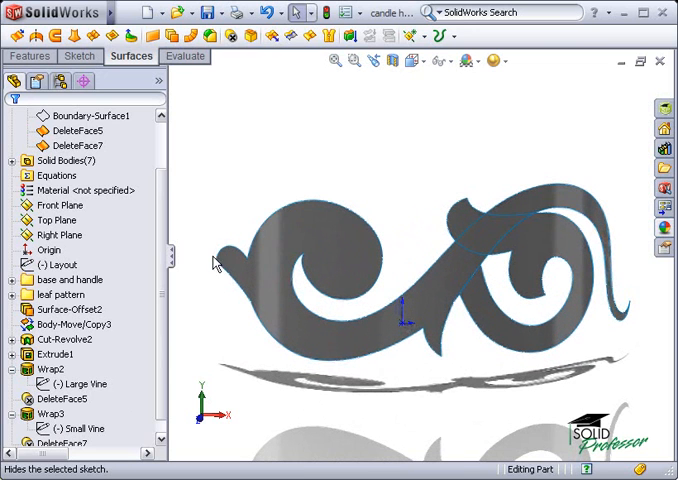
mouse_move(214, 210)
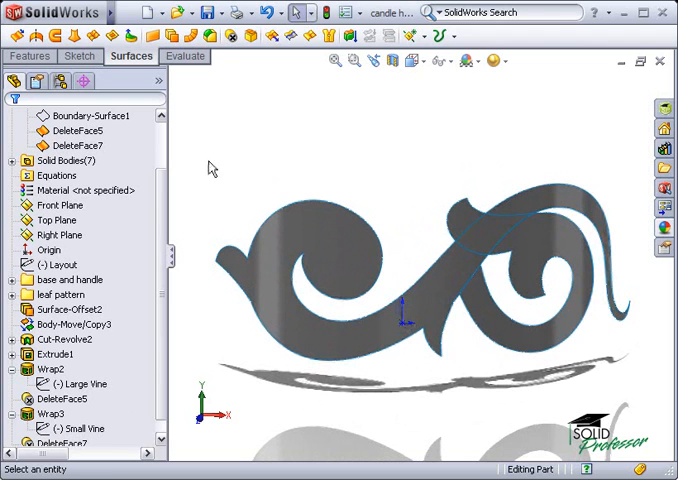
Thicken the large vine surface (DeleteFace5) into a 0.125 in solid body, Thicken1
click(212, 12)
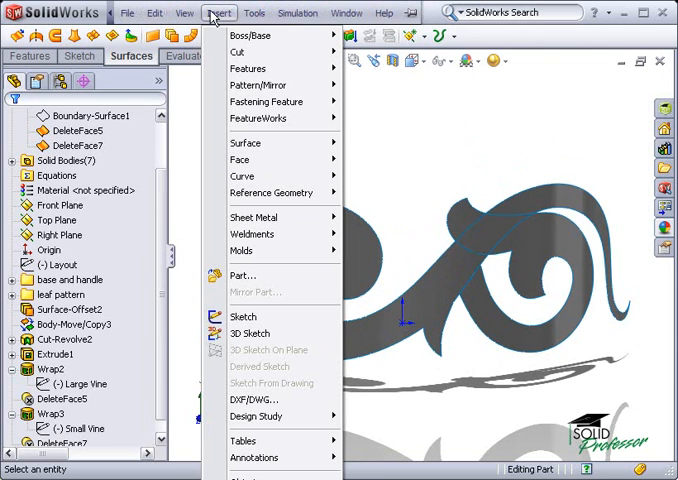
mouse_move(248, 36)
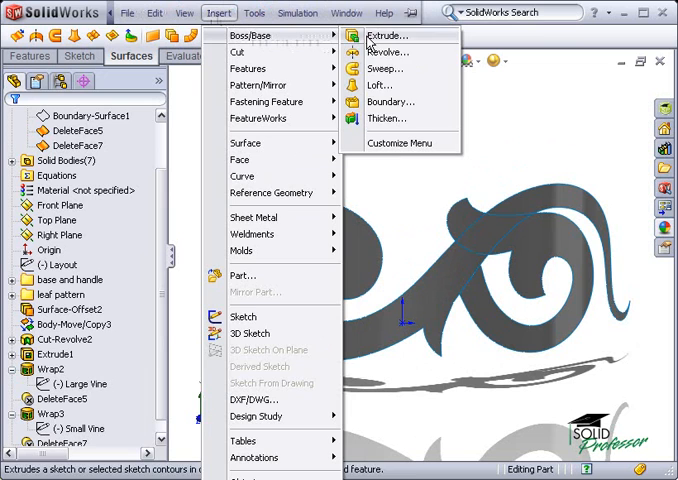
click(388, 118)
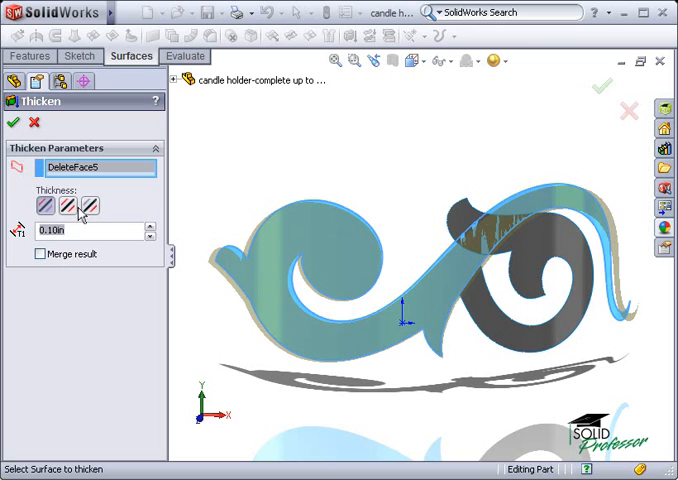
click(68, 204)
text(0.125)
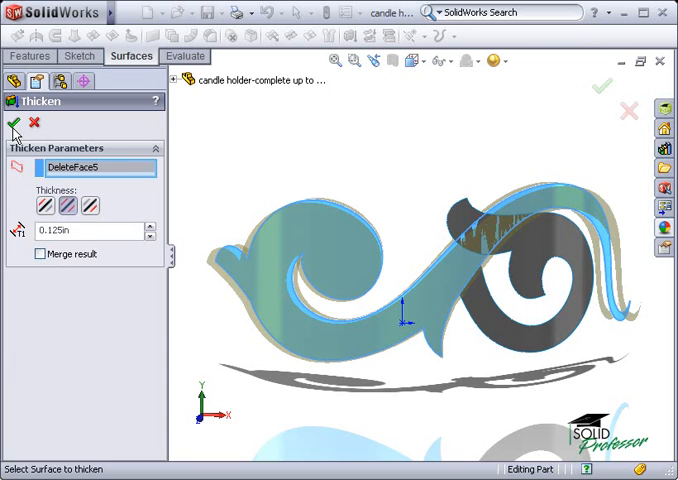
click(14, 122)
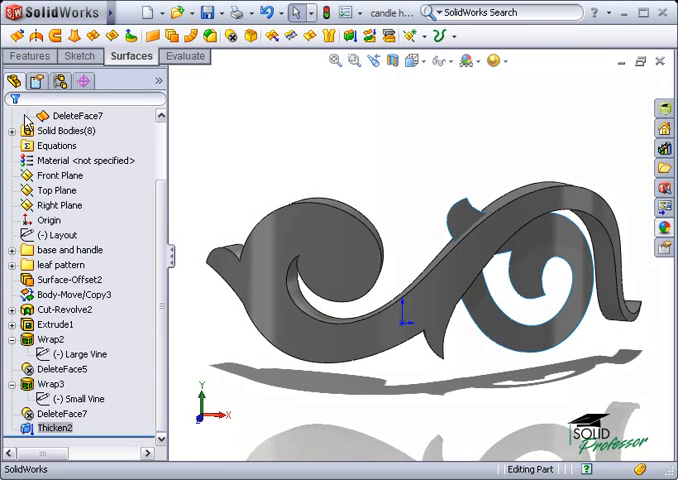
click(218, 12)
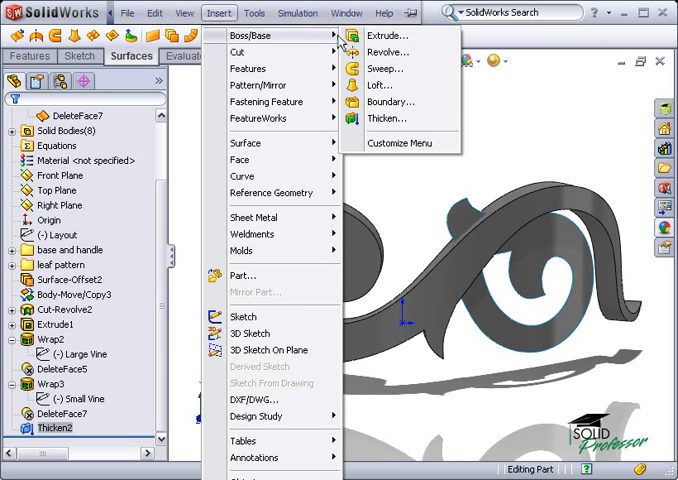
Thicken the small vine surface (DeleteFace7) into a solid thicker than the large vine, Thicken2
click(388, 118)
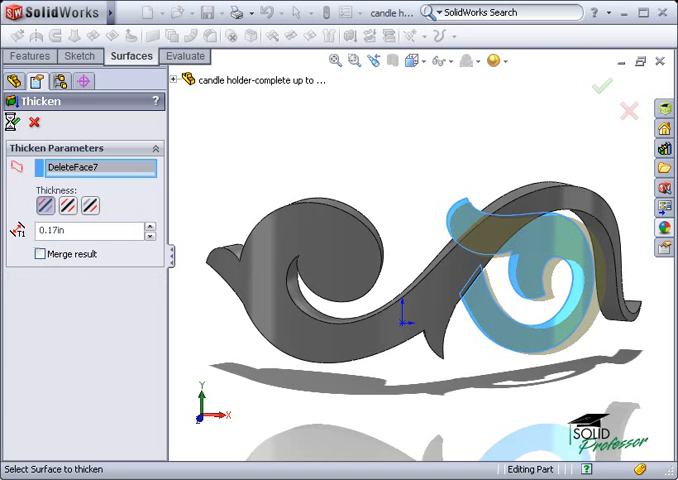
click(600, 86)
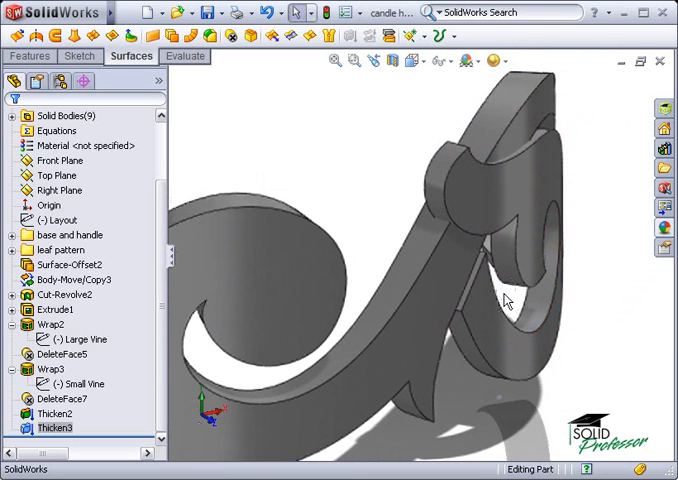
mouse_move(206, 108)
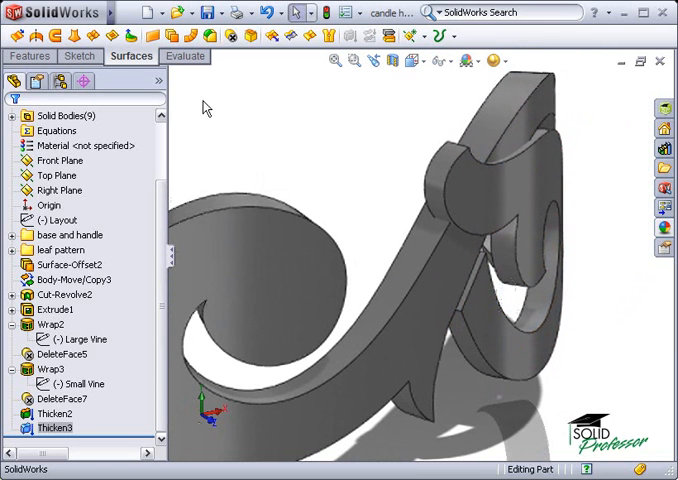
Start a Move Face command in Offset mode for the small vine's curled face
click(216, 12)
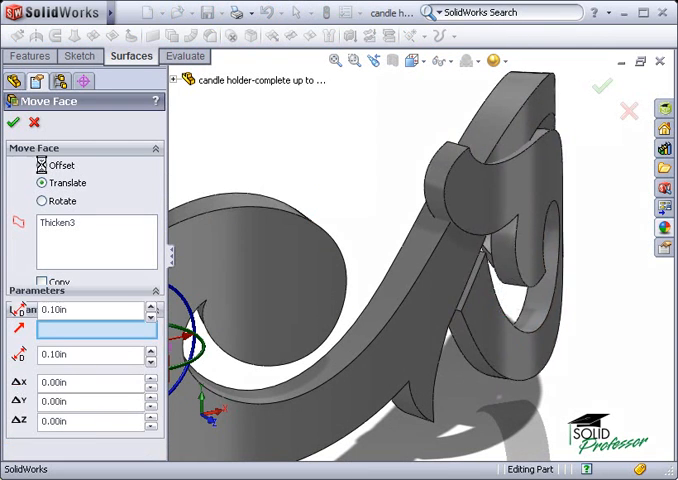
click(42, 164)
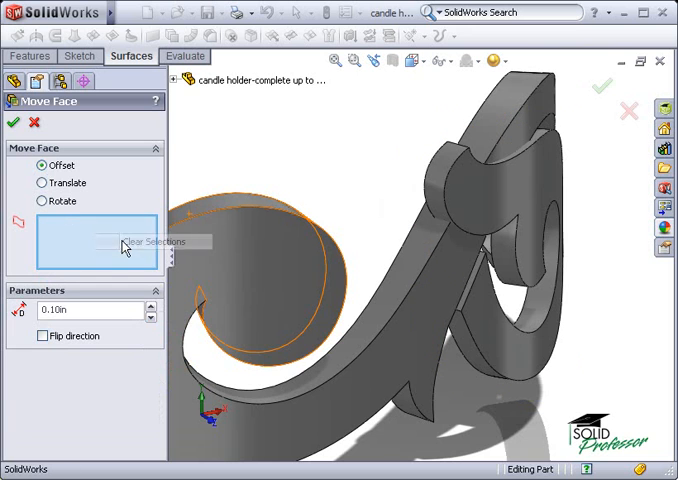